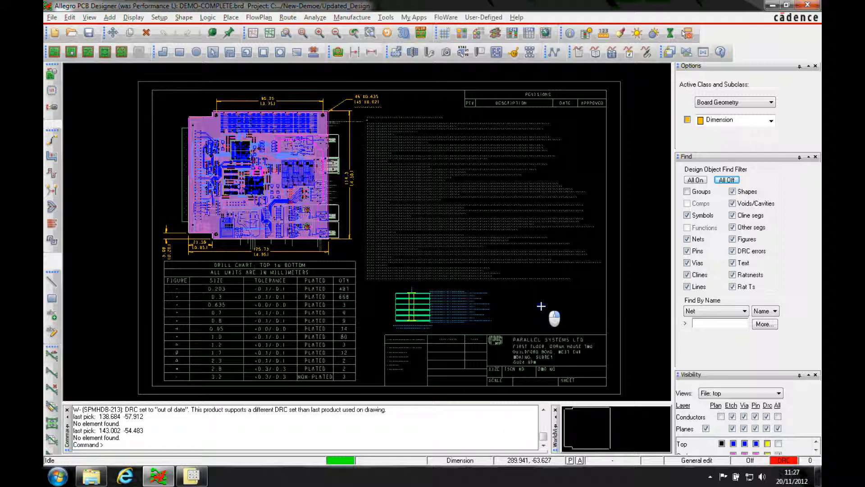
# - Enable the High-Speed product option through File > Change Editor and confirm the choice
pyautogui.click(51, 17)
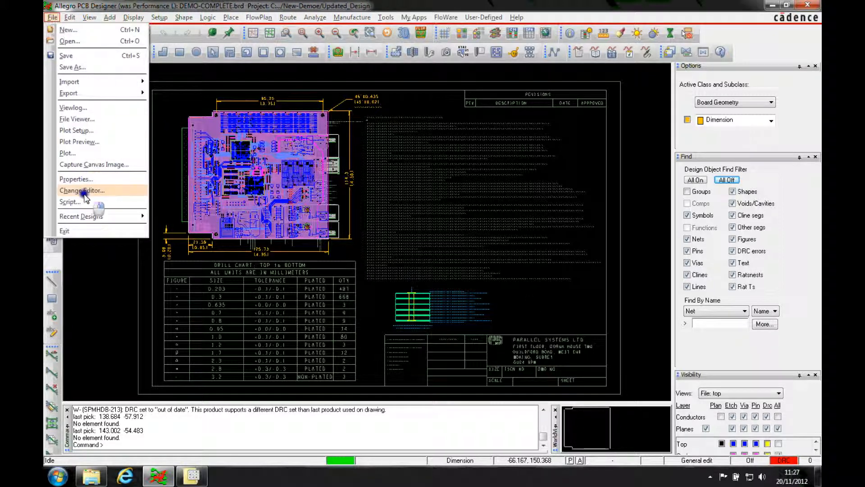
pyautogui.click(82, 190)
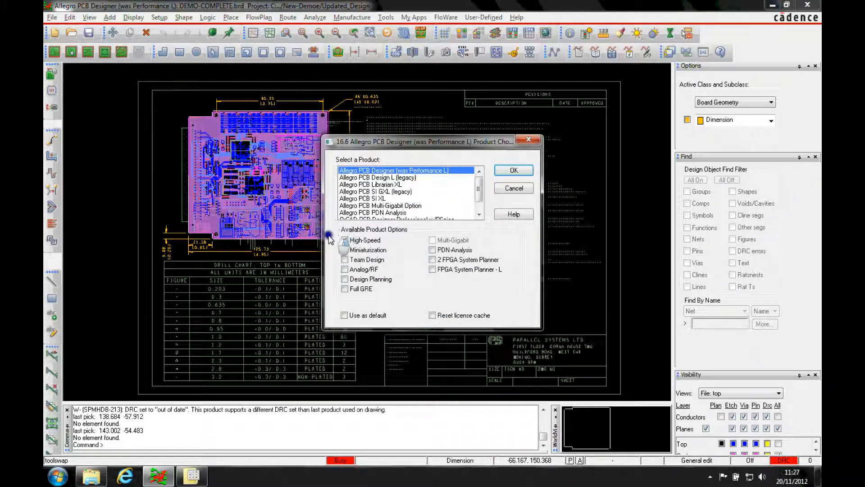
pyautogui.click(344, 240)
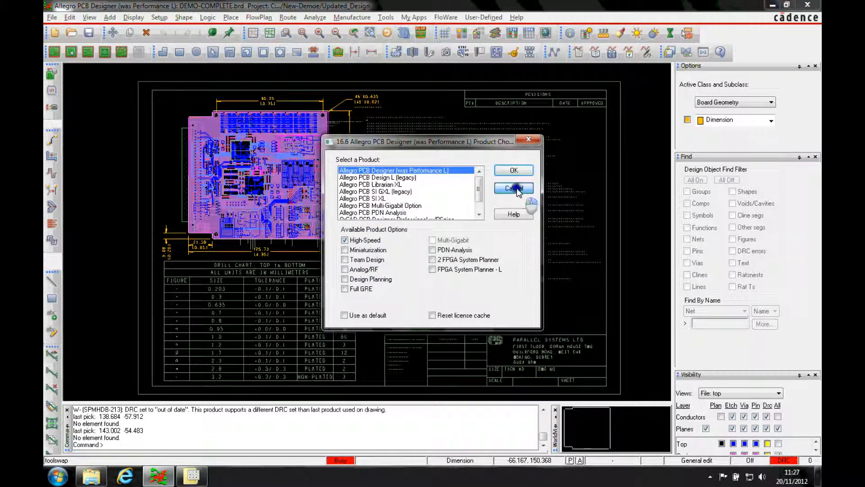
pyautogui.click(513, 188)
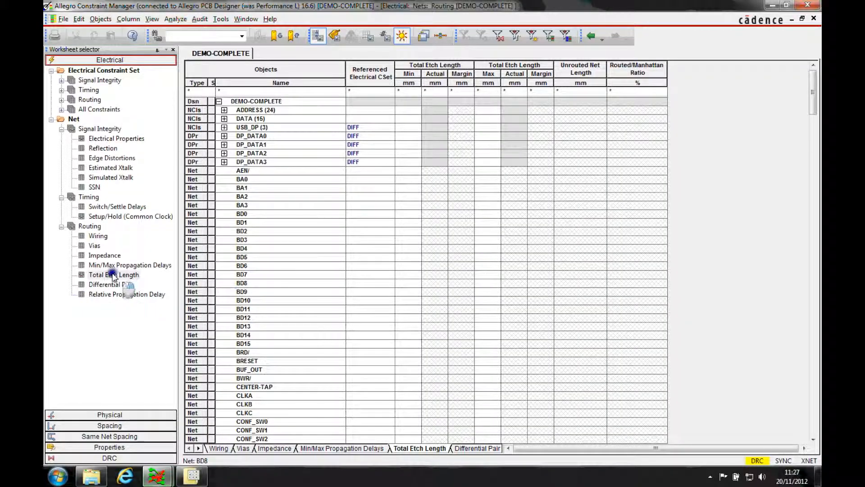
# - Analyze total etch length for the whole DEMO-COMPLETE design in the Net > Routing worksheet
pyautogui.click(113, 273)
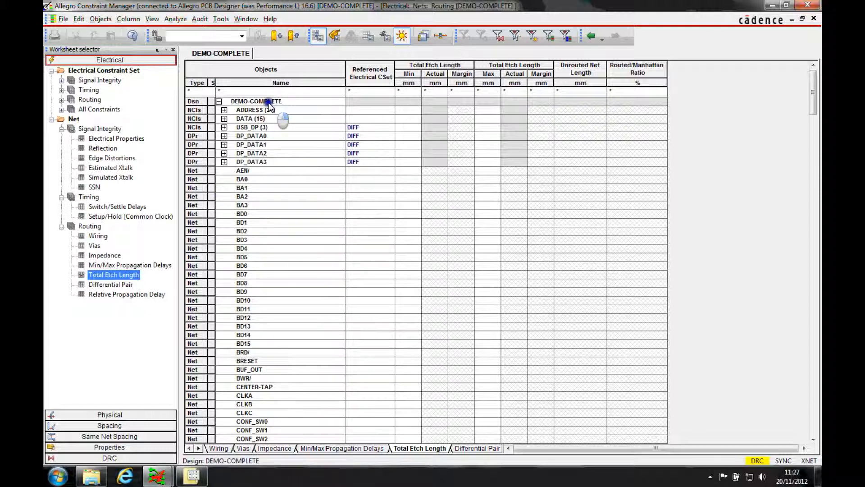
pyautogui.click(255, 101)
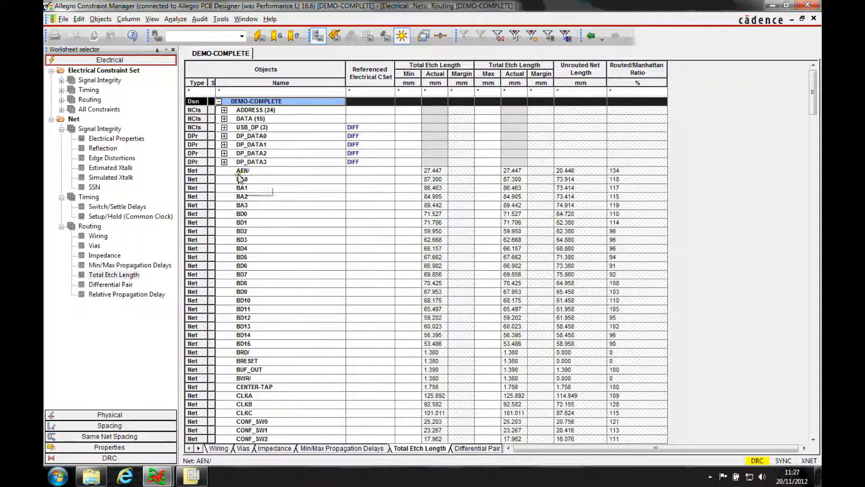
pyautogui.moveTo(242, 178)
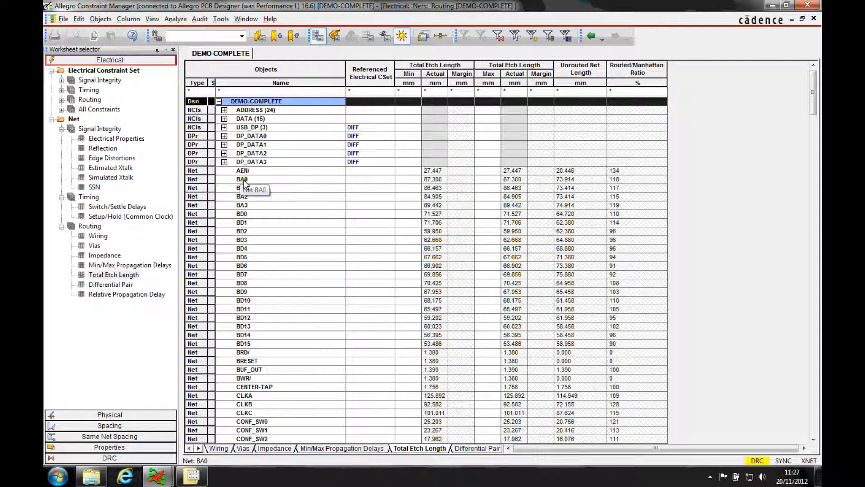
pyautogui.moveTo(253, 170)
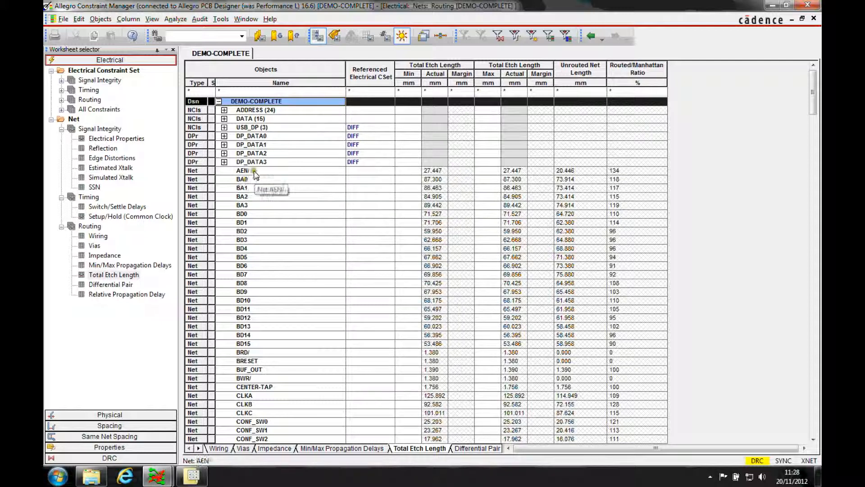
pyautogui.moveTo(245, 171)
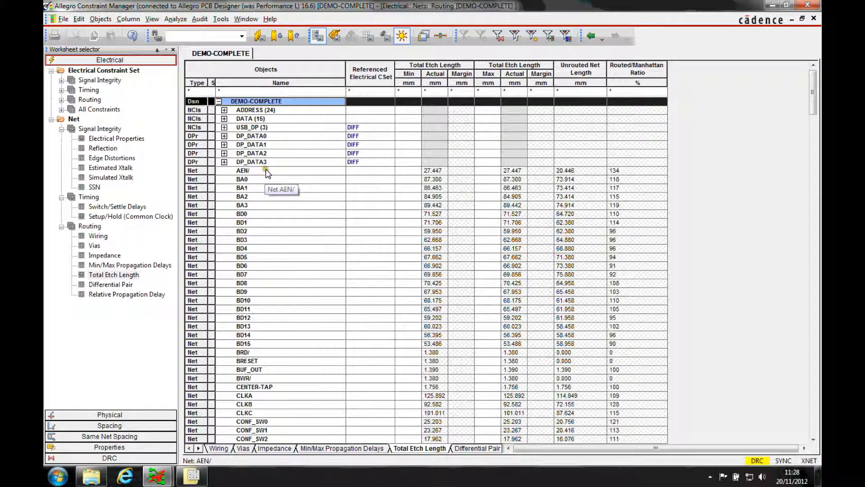
pyautogui.moveTo(499, 178)
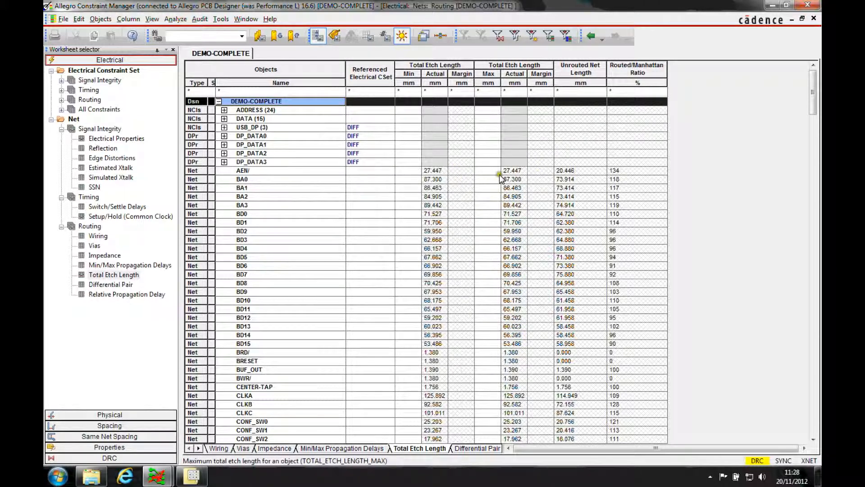
# - Start a formula on net BA0's Max total etch length cell referencing net AEN/'s actual length
pyautogui.click(241, 178)
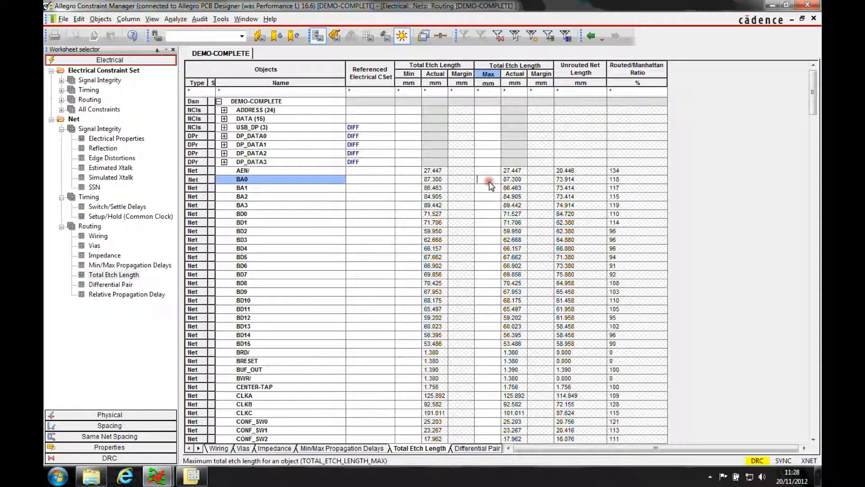
pyautogui.rightClick(487, 179)
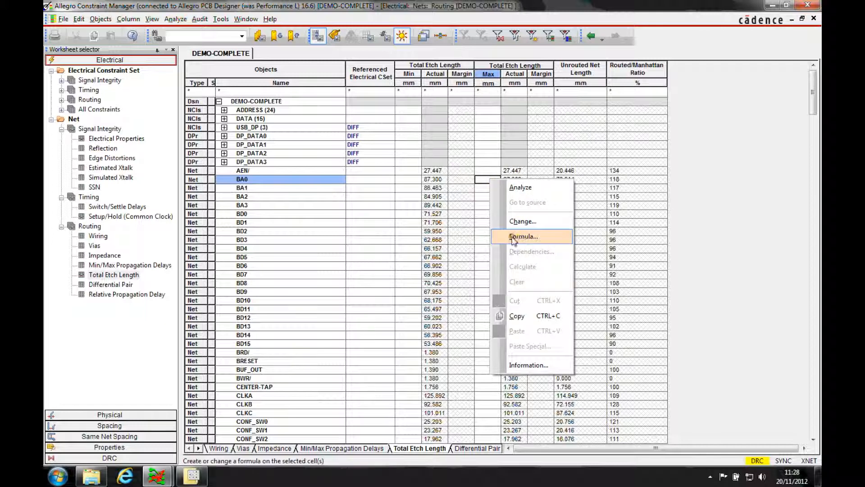
pyautogui.click(523, 236)
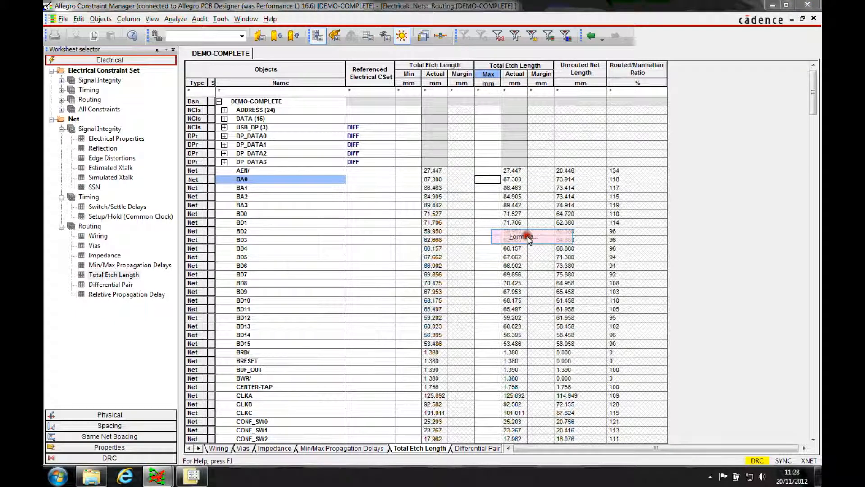
pyautogui.click(522, 236)
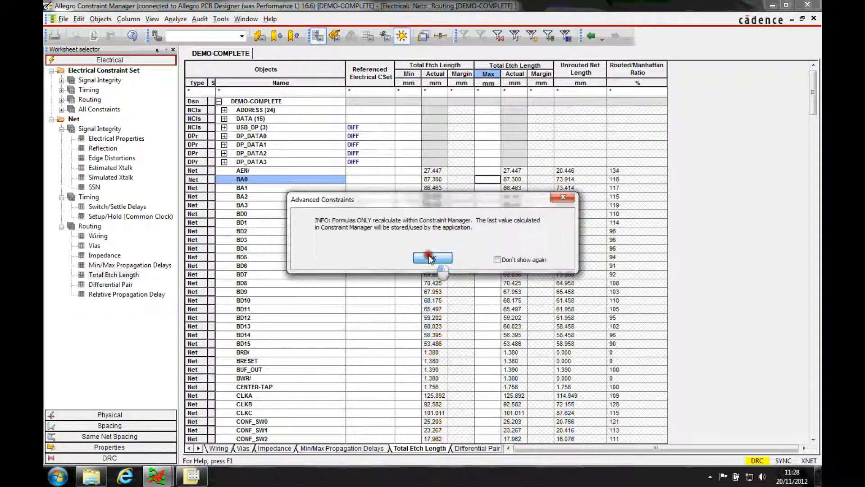
pyautogui.click(432, 259)
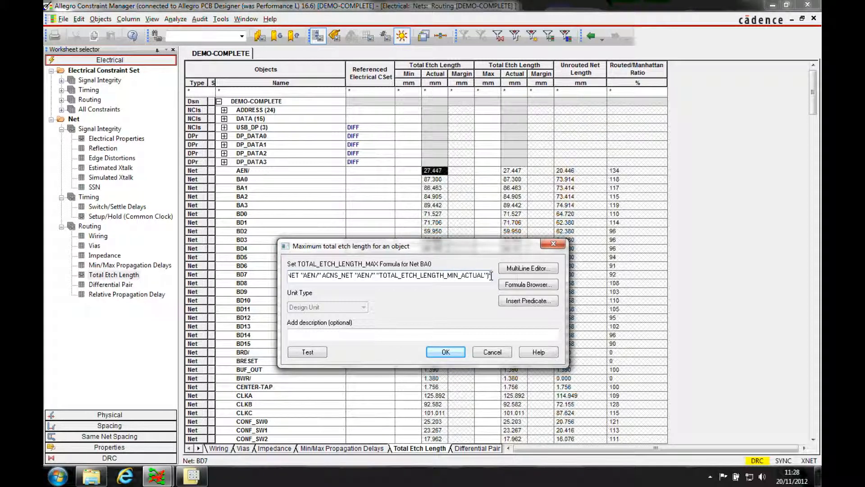
# - Apply the formula so BA0's max becomes 82.341 with a -4.959 margin
pyautogui.click(445, 352)
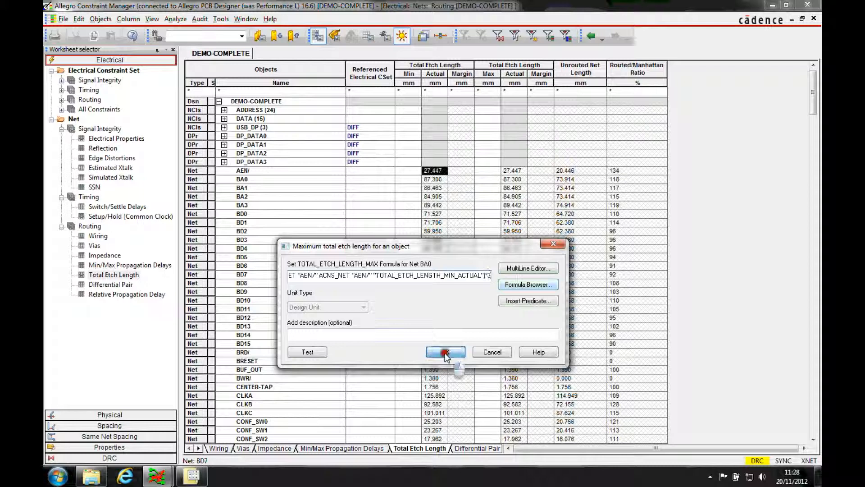
pyautogui.click(445, 353)
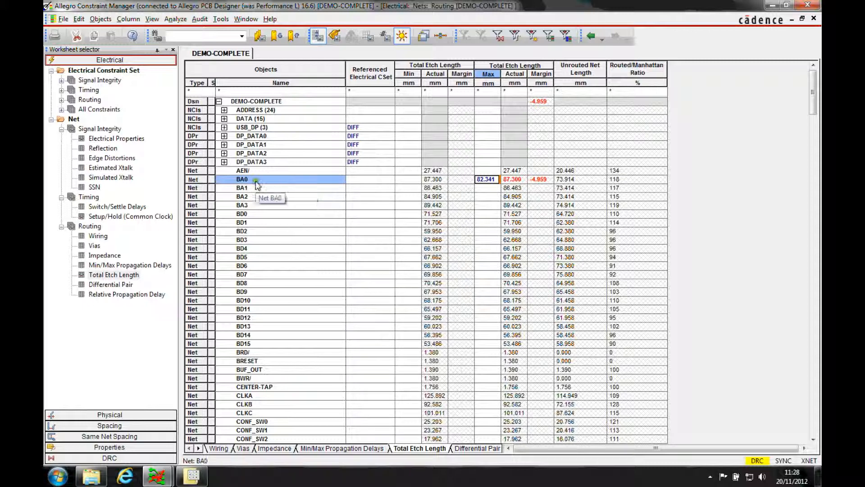
pyautogui.click(243, 170)
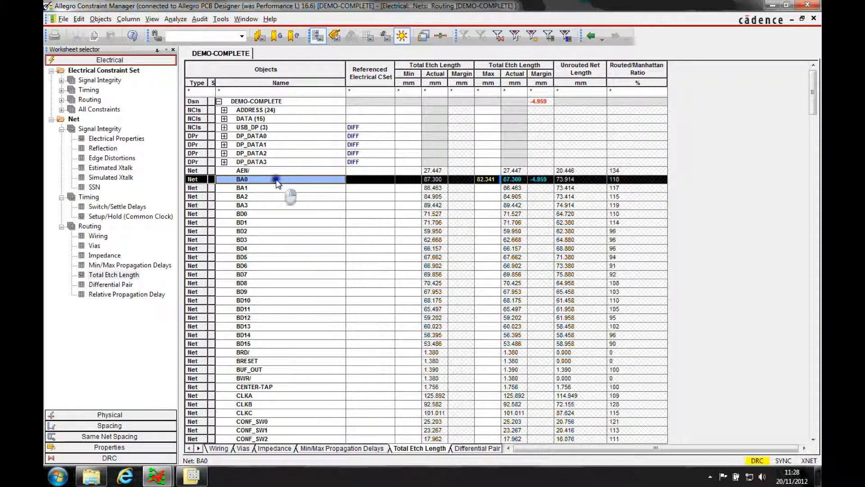
pyautogui.moveTo(480, 189)
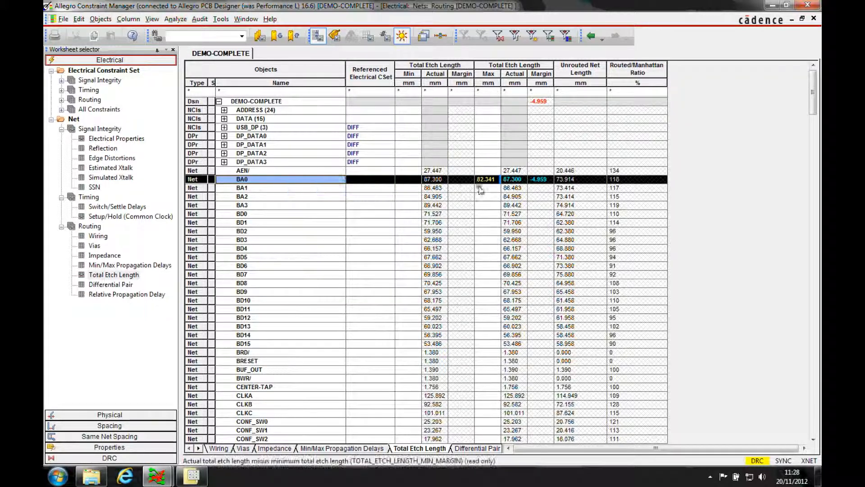